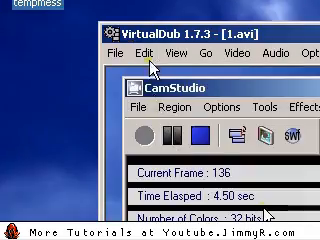
# - Bring up the Edit commands (undo, cut, copy, paste, clear selection) for the clip 1.avi
pyautogui.click(149, 47)
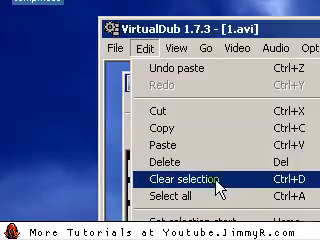